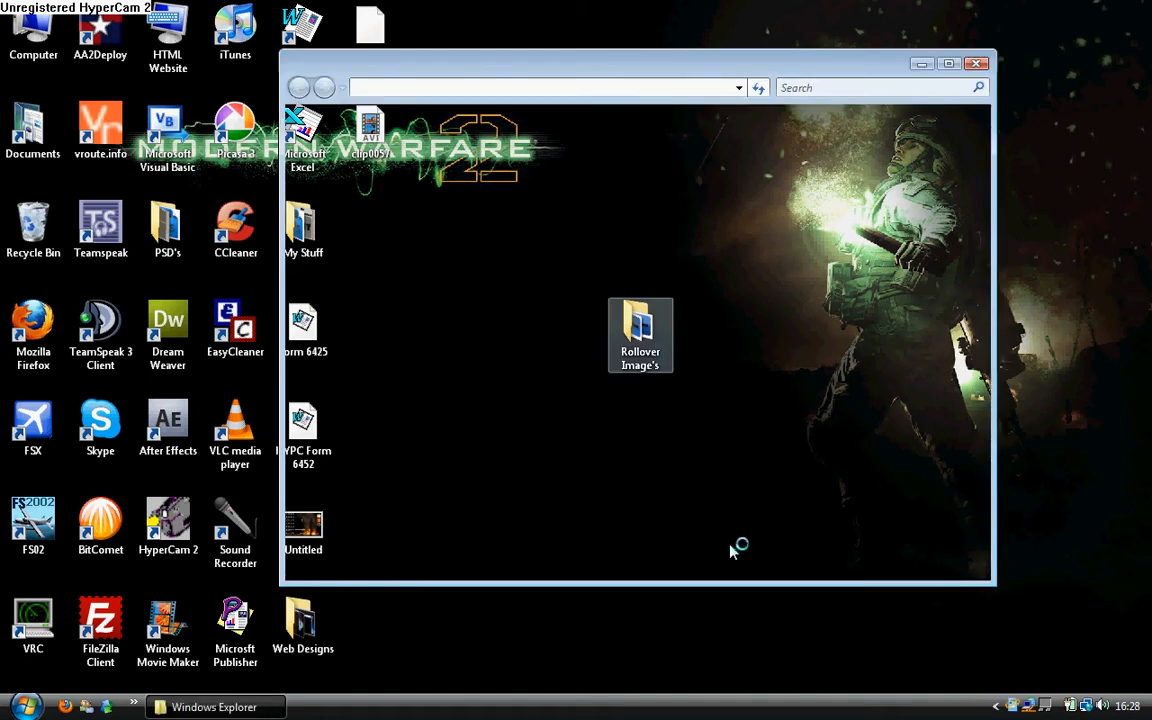
Look through the Rollover Image's folder and preview its button images, then close it.
double_click(640, 335)
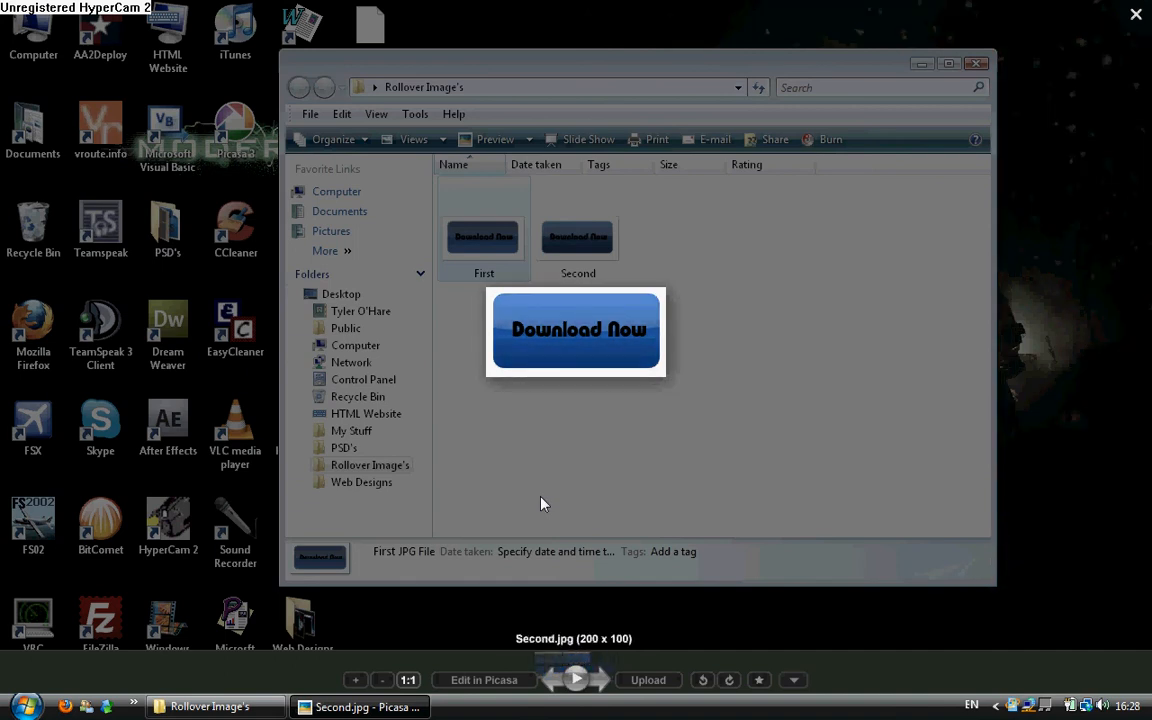
left_click(483, 237)
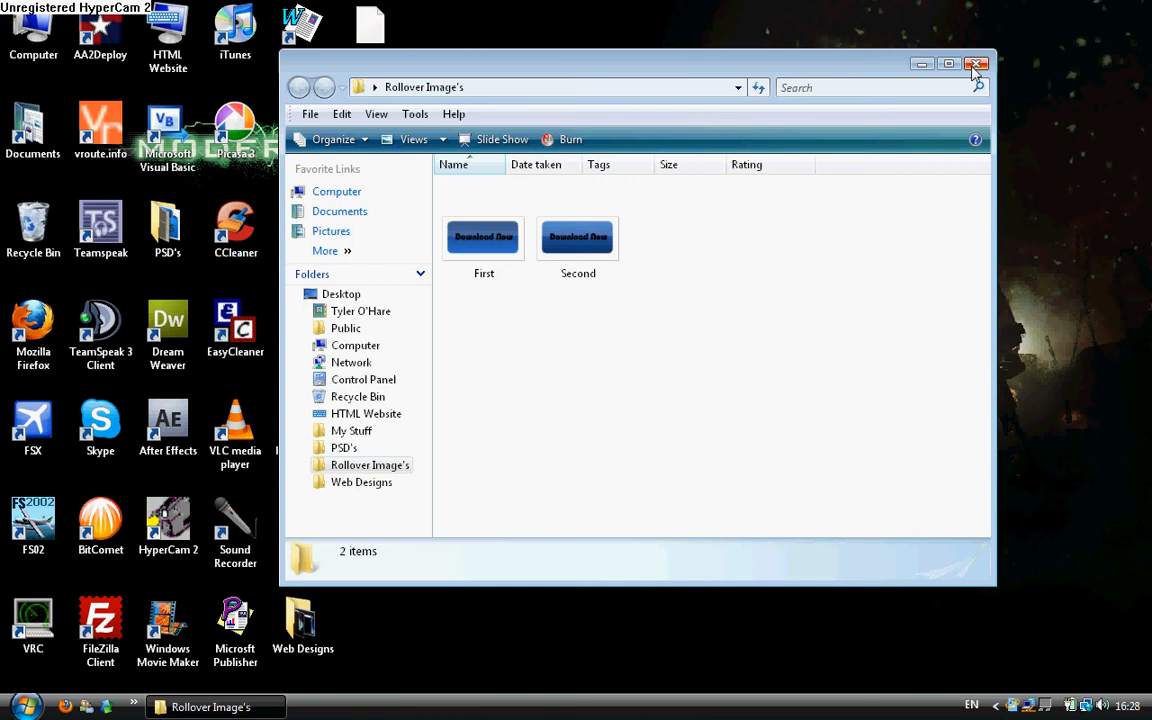
left_click(977, 64)
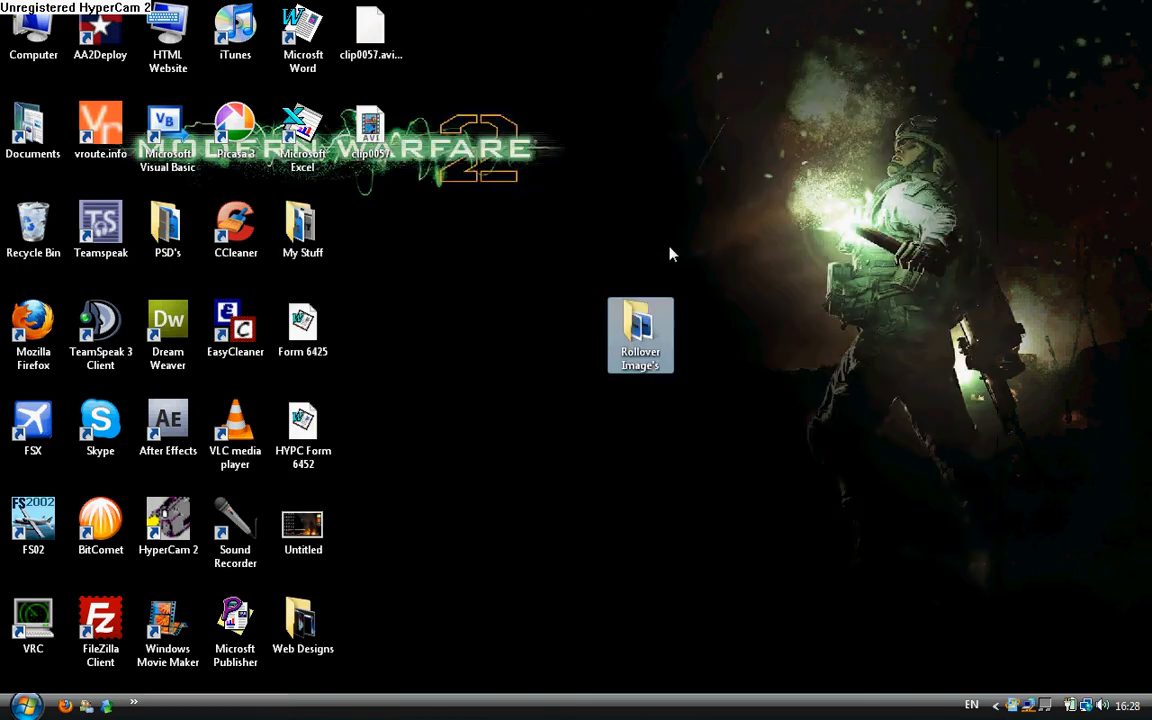
Launch Dreamweaver and create a new blank HTML page, ending in Design view.
left_click(168, 330)
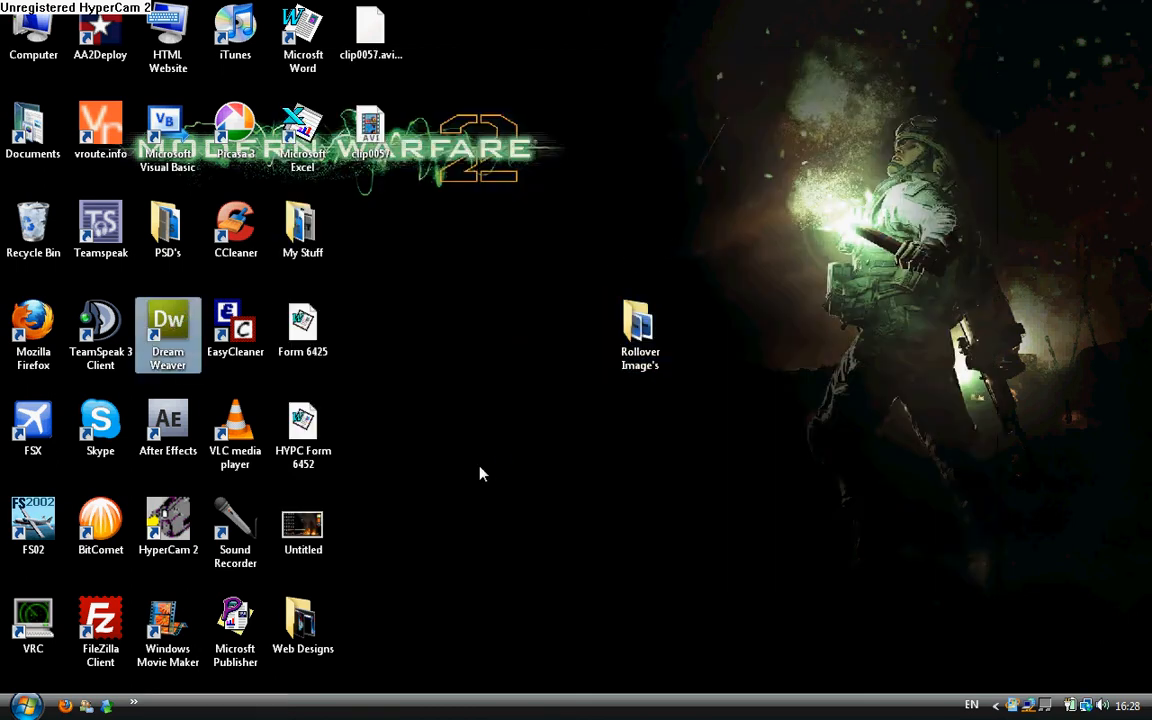
double_click(168, 335)
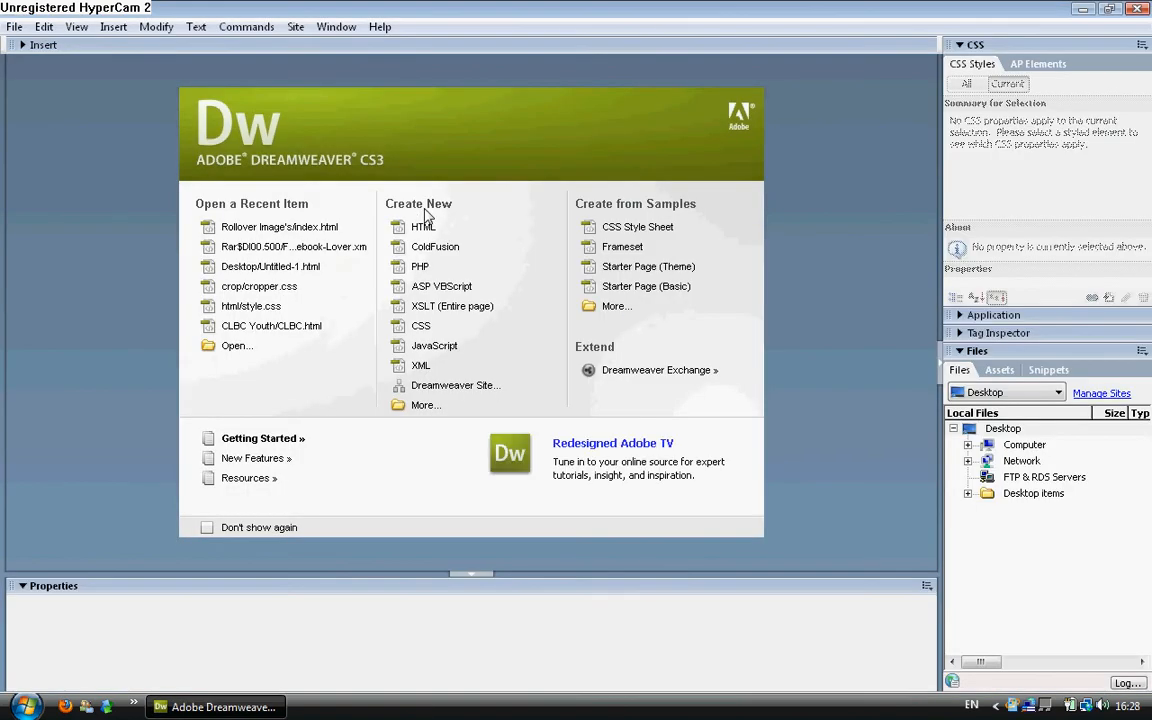
mouse_move(430, 227)
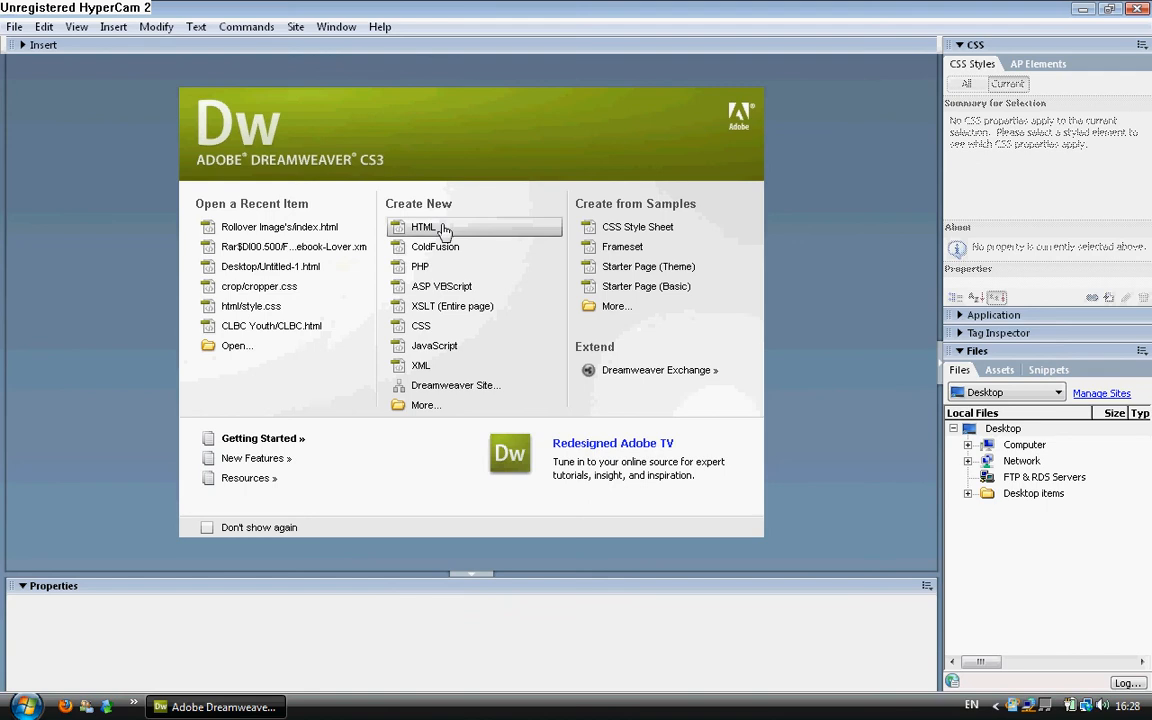
left_click(424, 227)
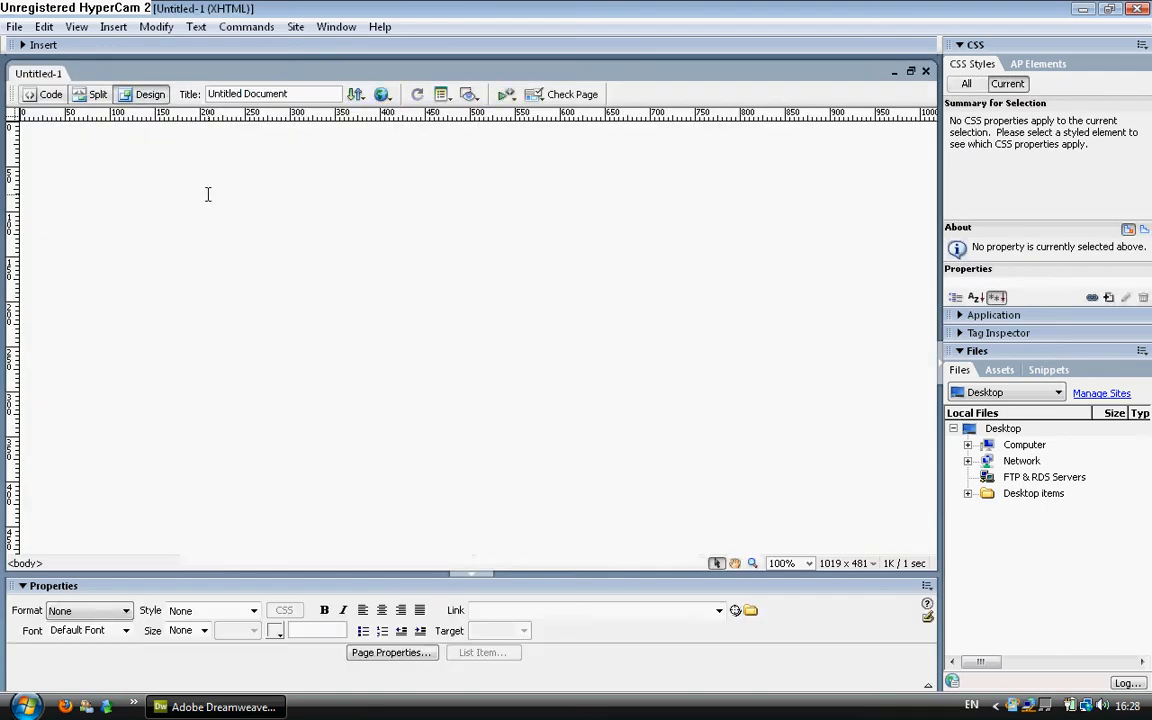
left_click(97, 94)
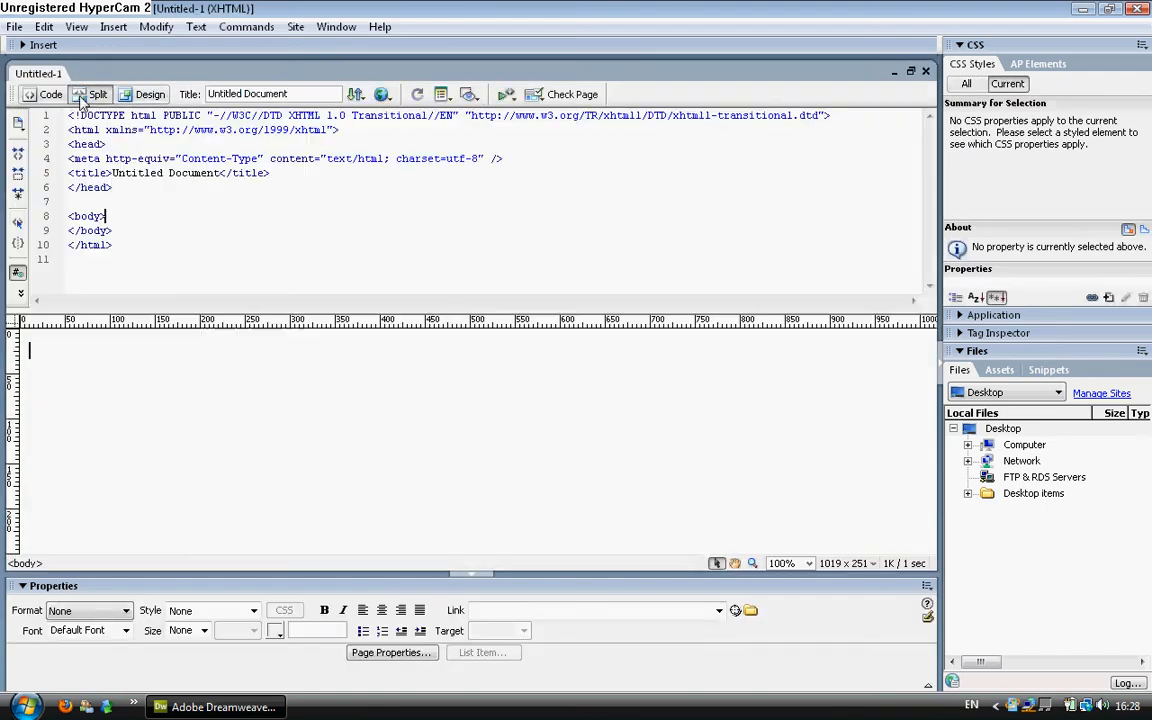
left_click(150, 94)
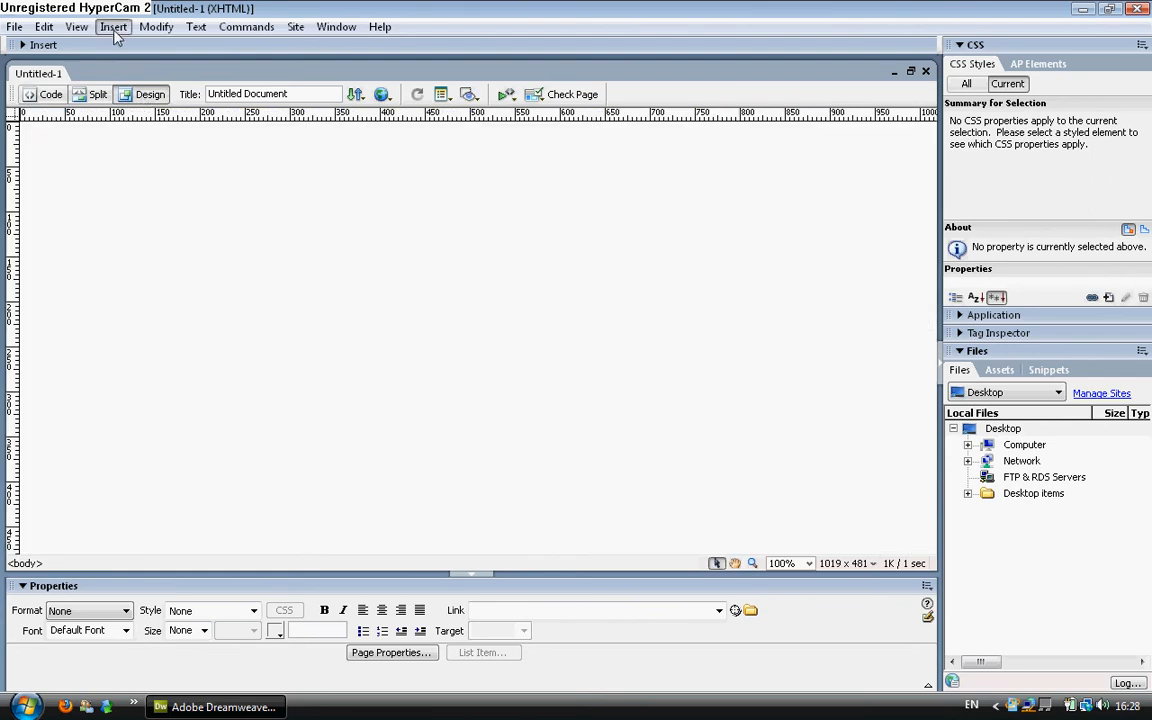
Start inserting a rollover image and name it Youtube Video.
left_click(113, 26)
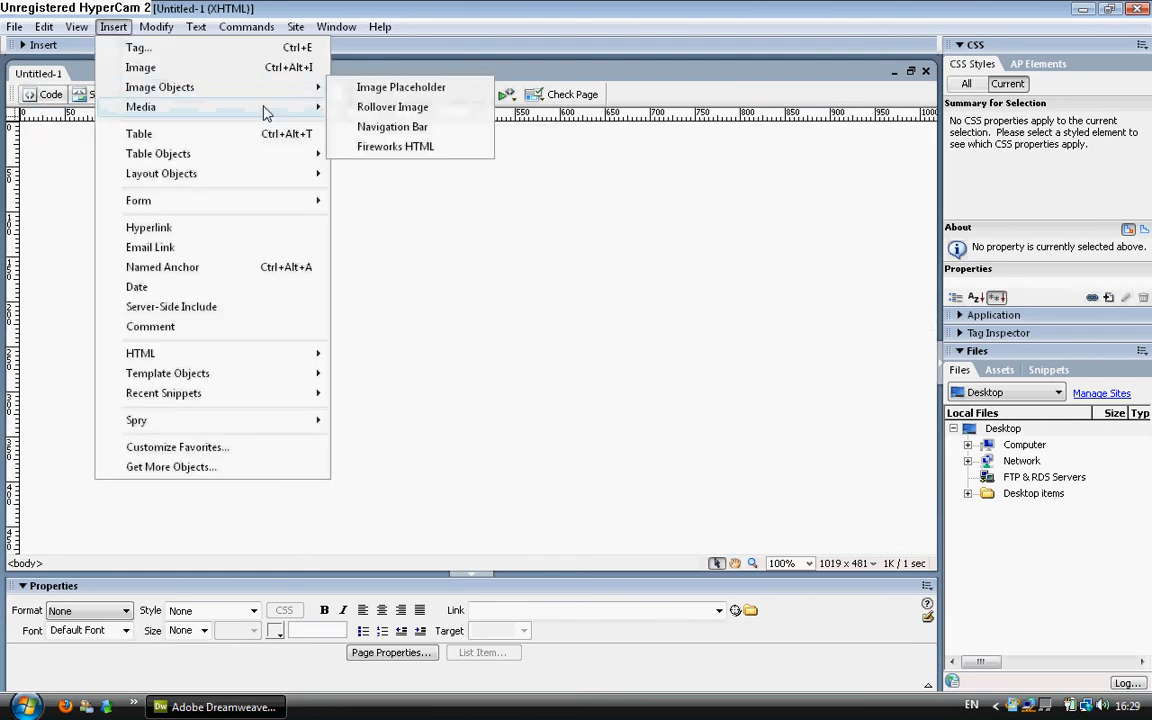
left_click(392, 107)
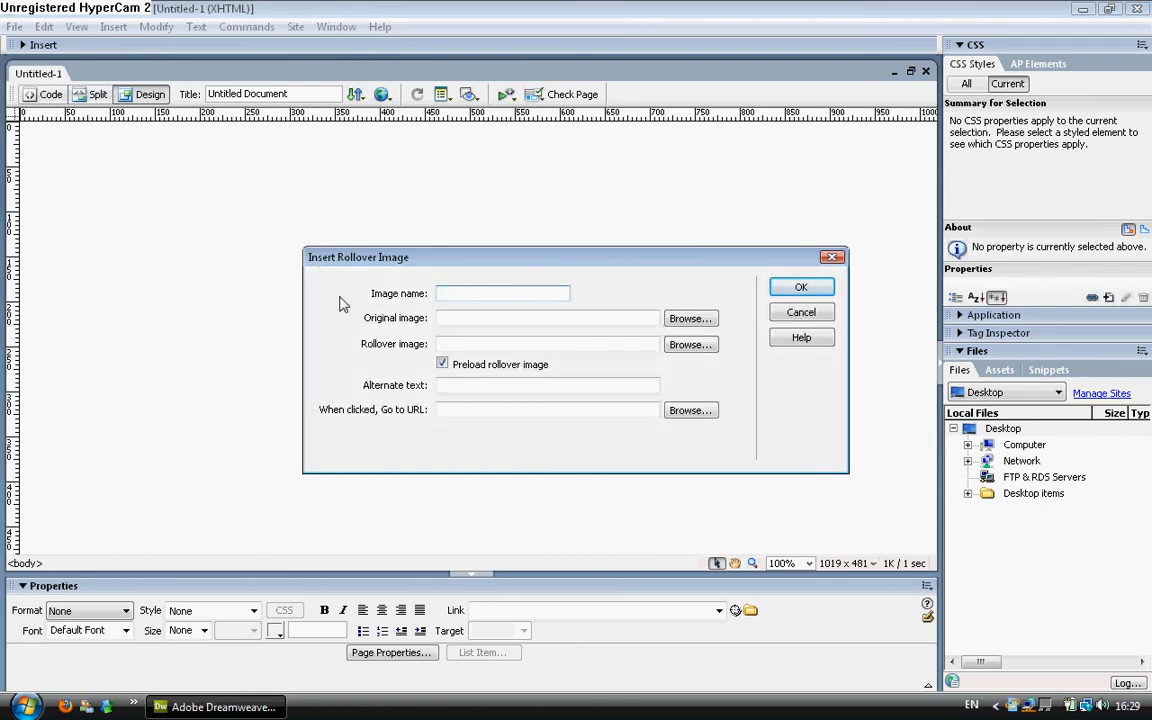
type("Youtube")
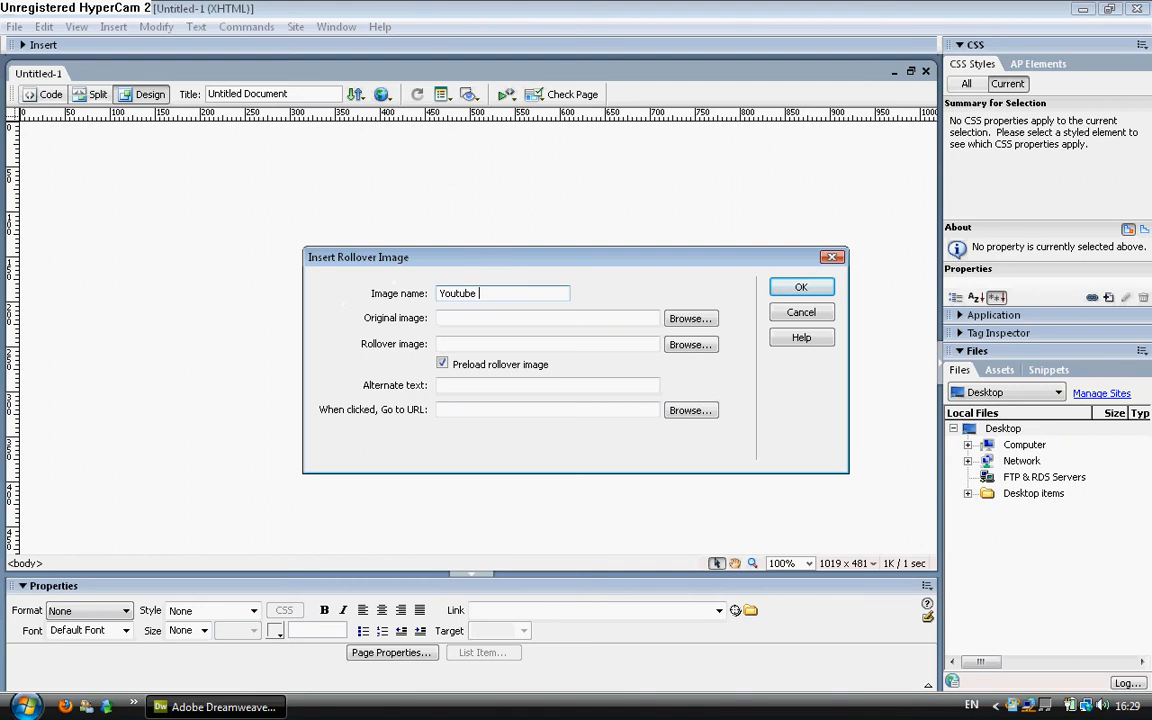
type("Vide")
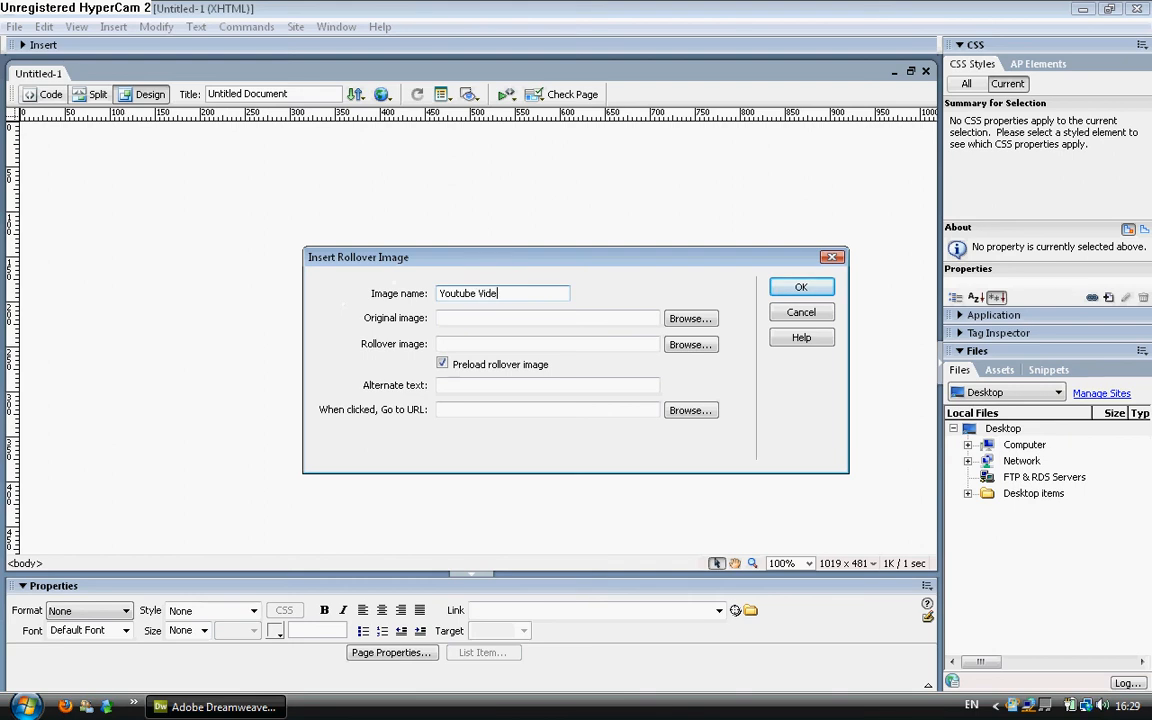
Use First as the original image and Second as the rollover, link to #, and insert.
left_click(690, 318)
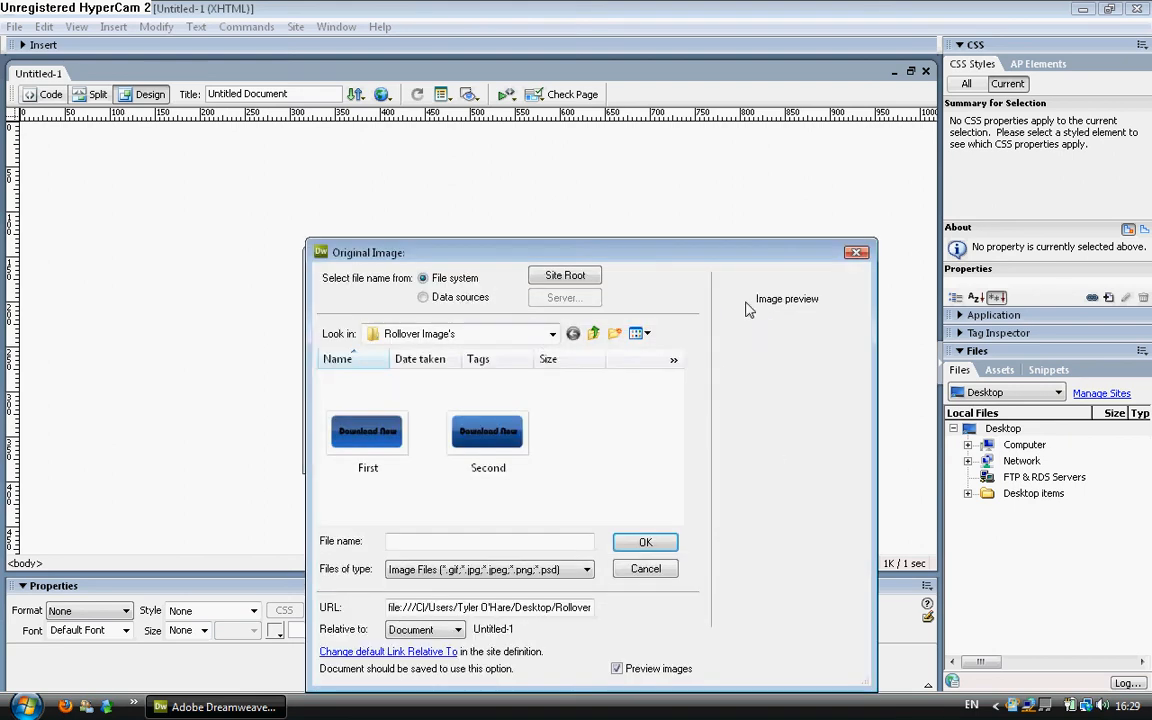
left_click(645, 541)
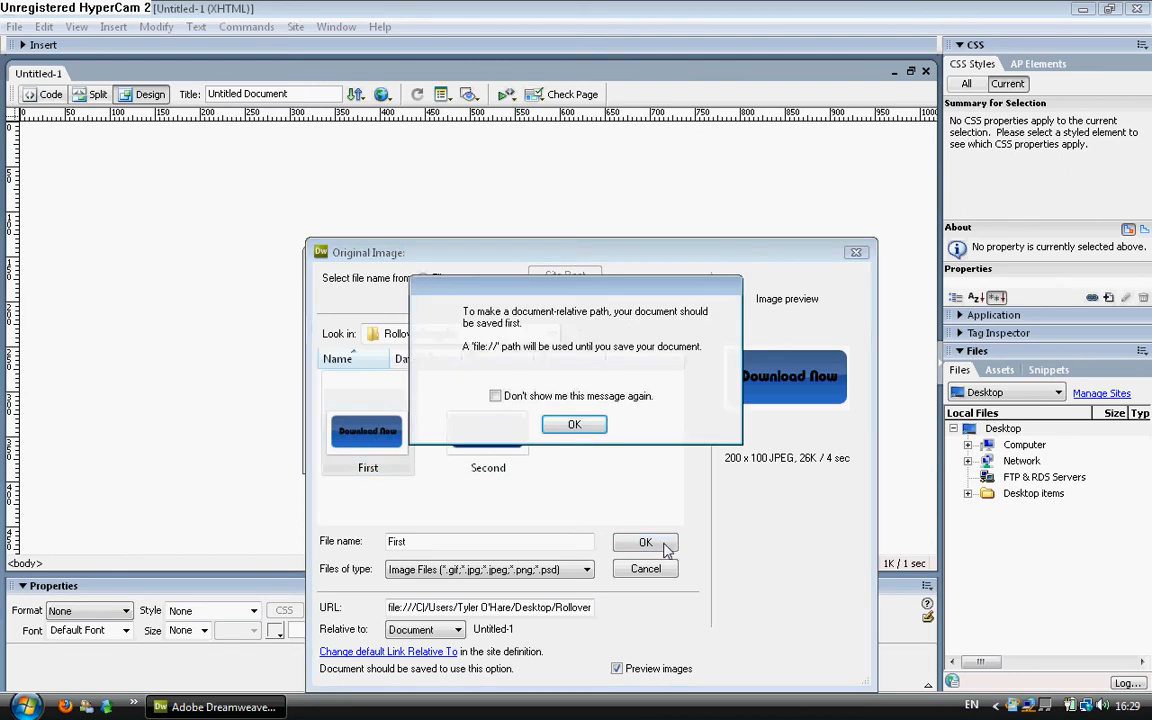
left_click(574, 424)
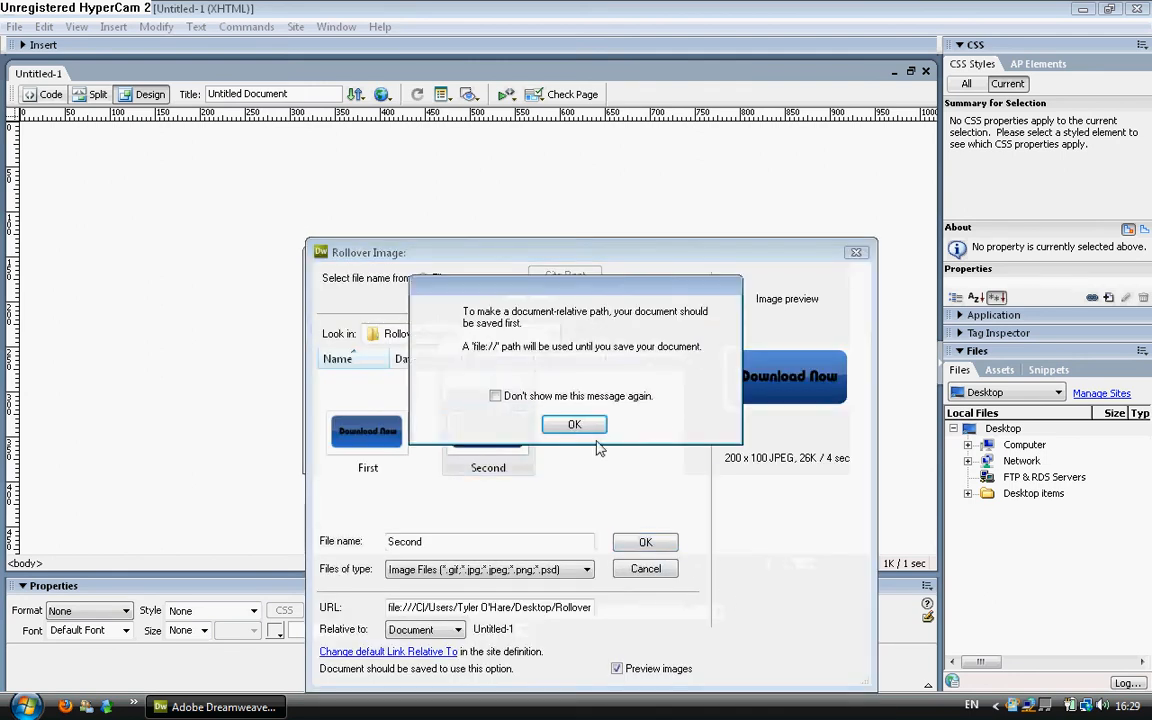
left_click(574, 424)
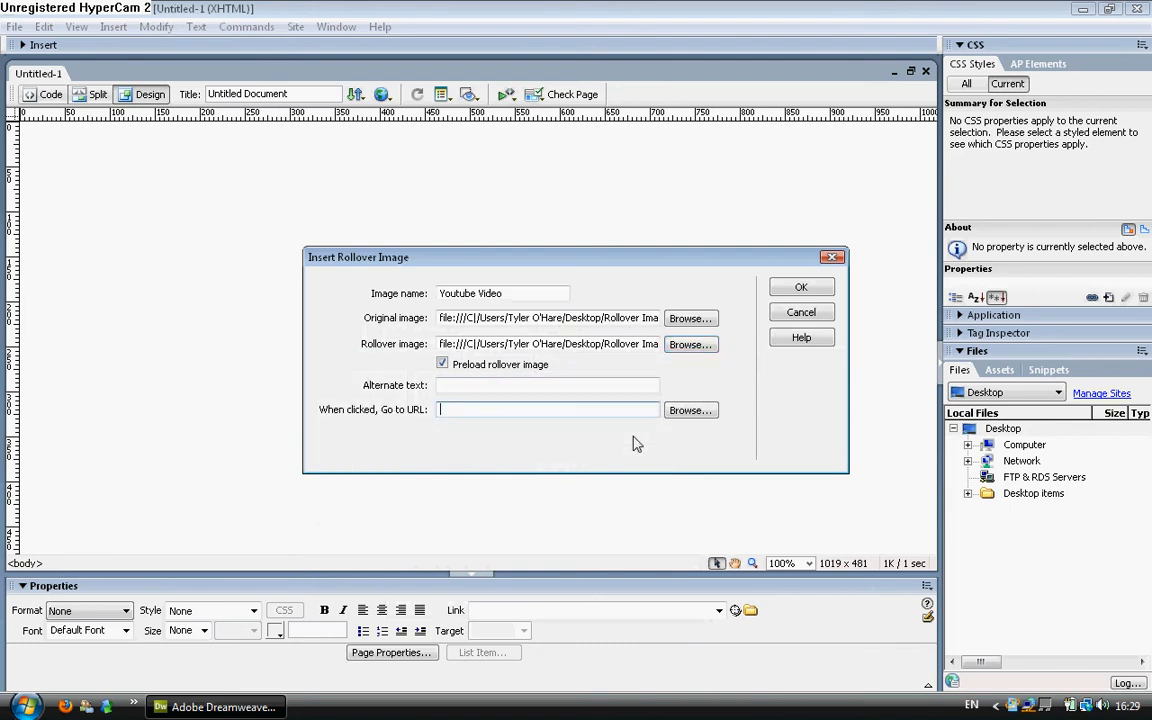
type("#")
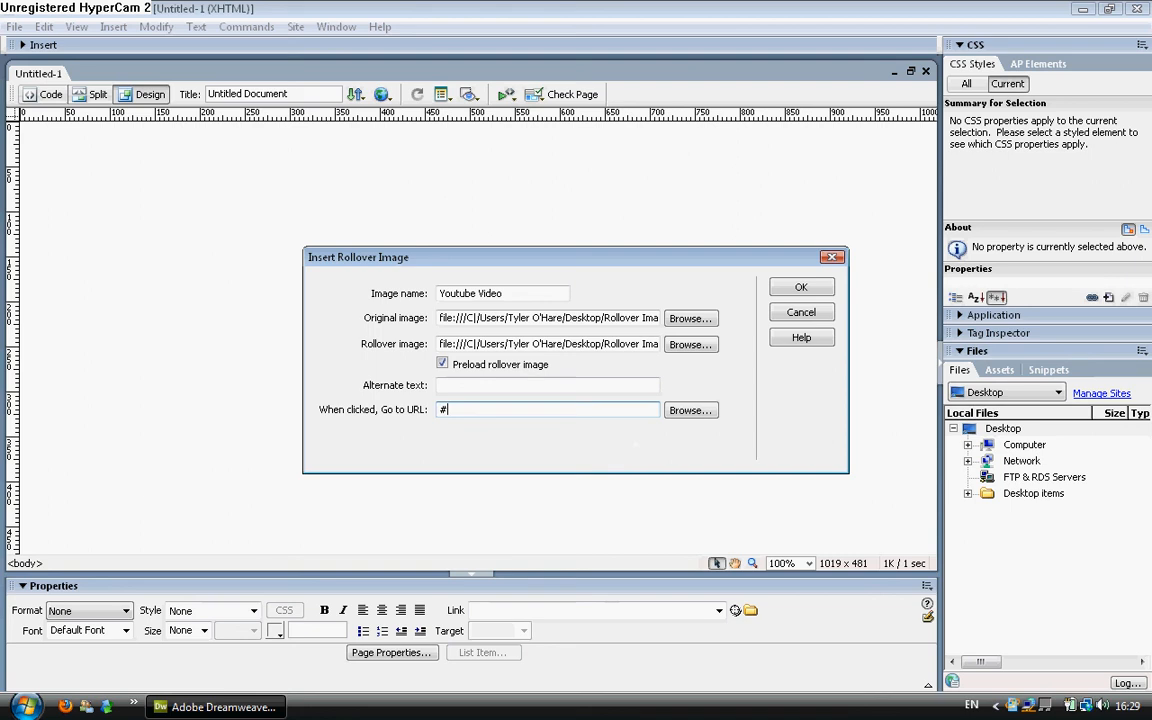
mouse_move(575, 420)
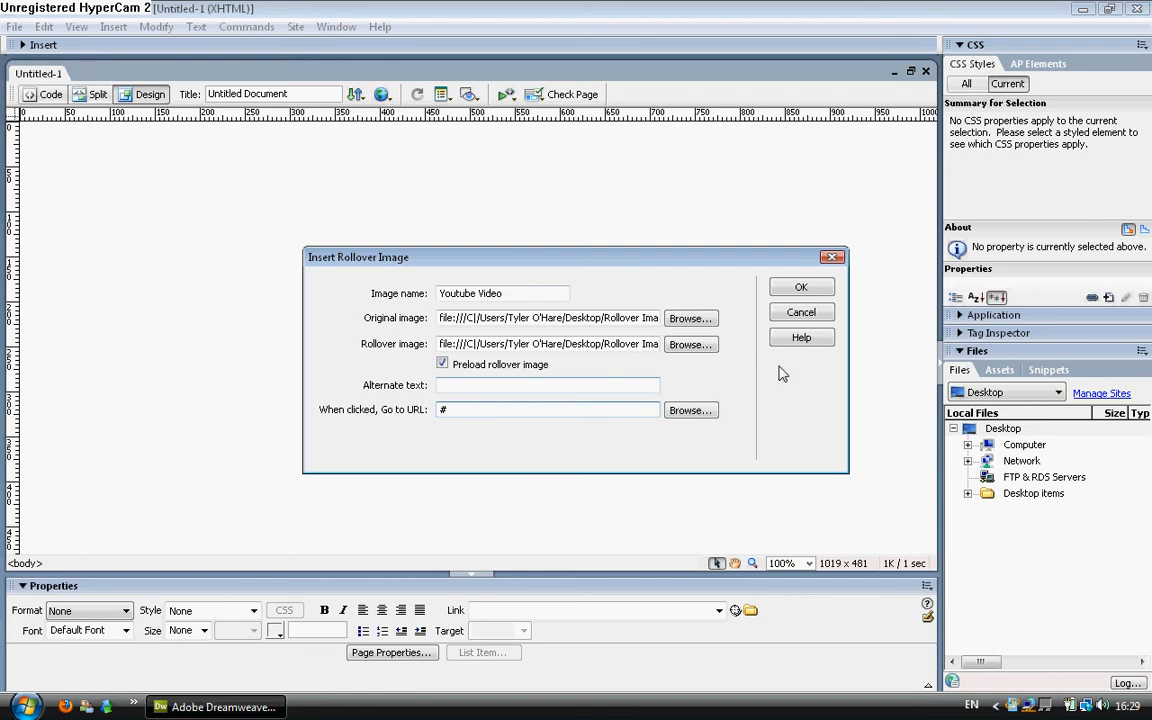
left_click(801, 287)
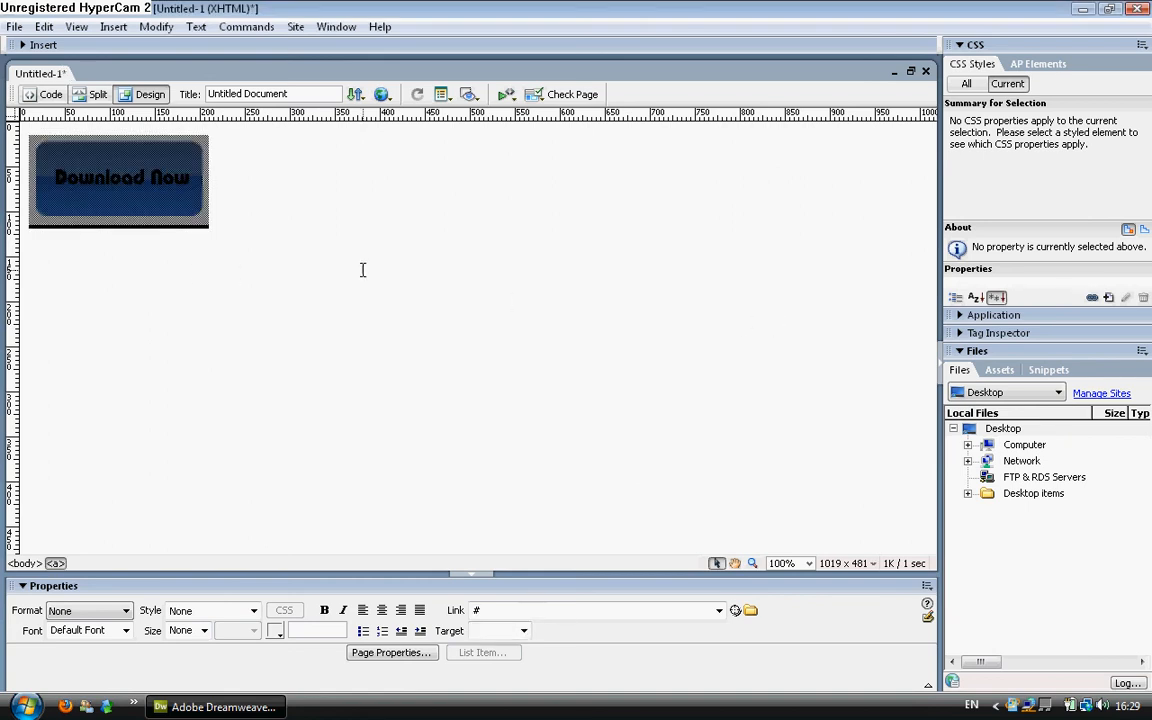
Save the page as index.htm in the Rollover Image's folder.
left_click(120, 178)
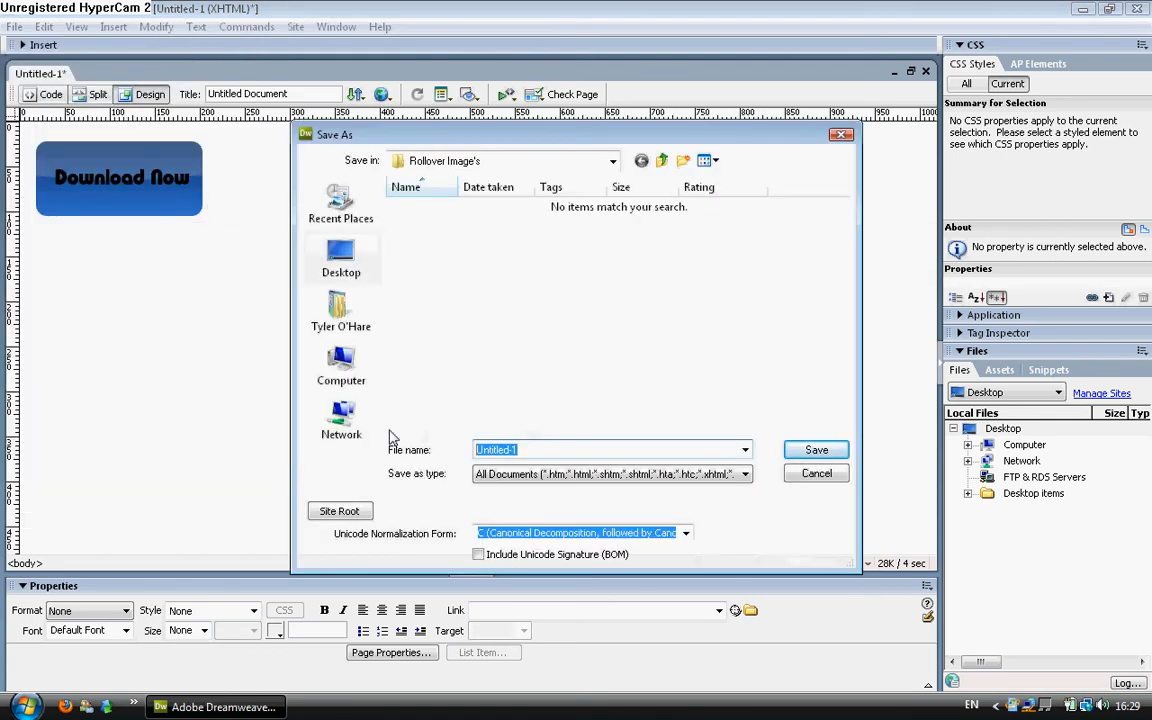
type("index.htm")
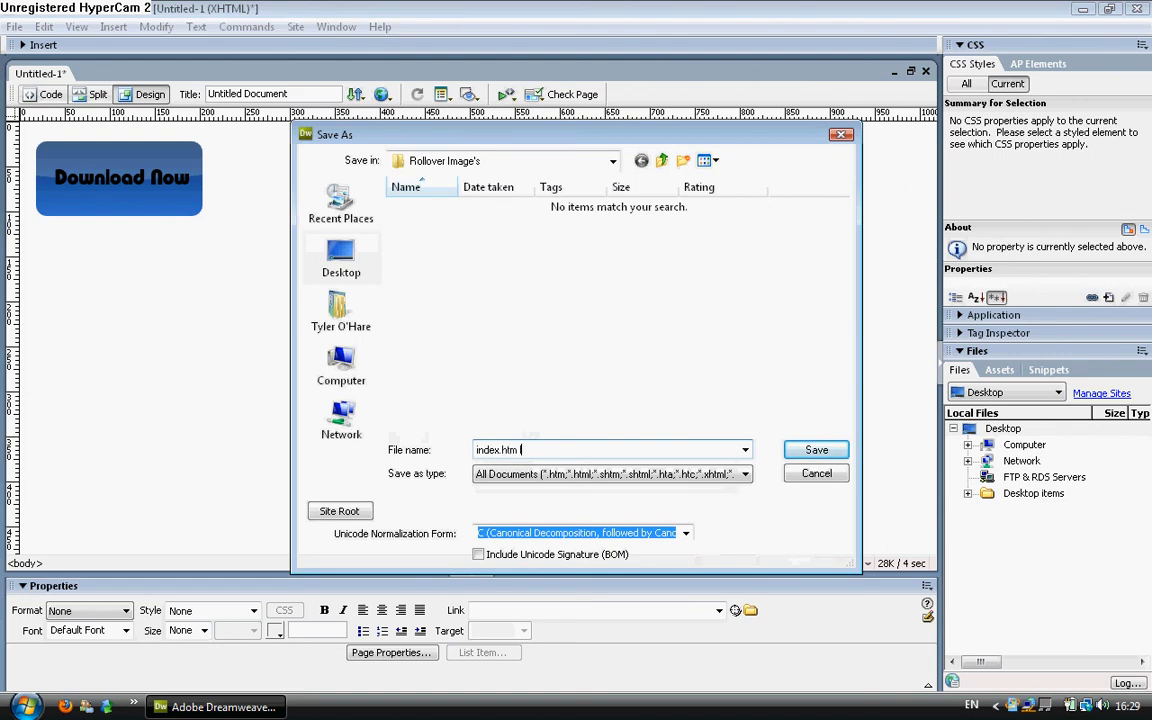
left_click(815, 449)
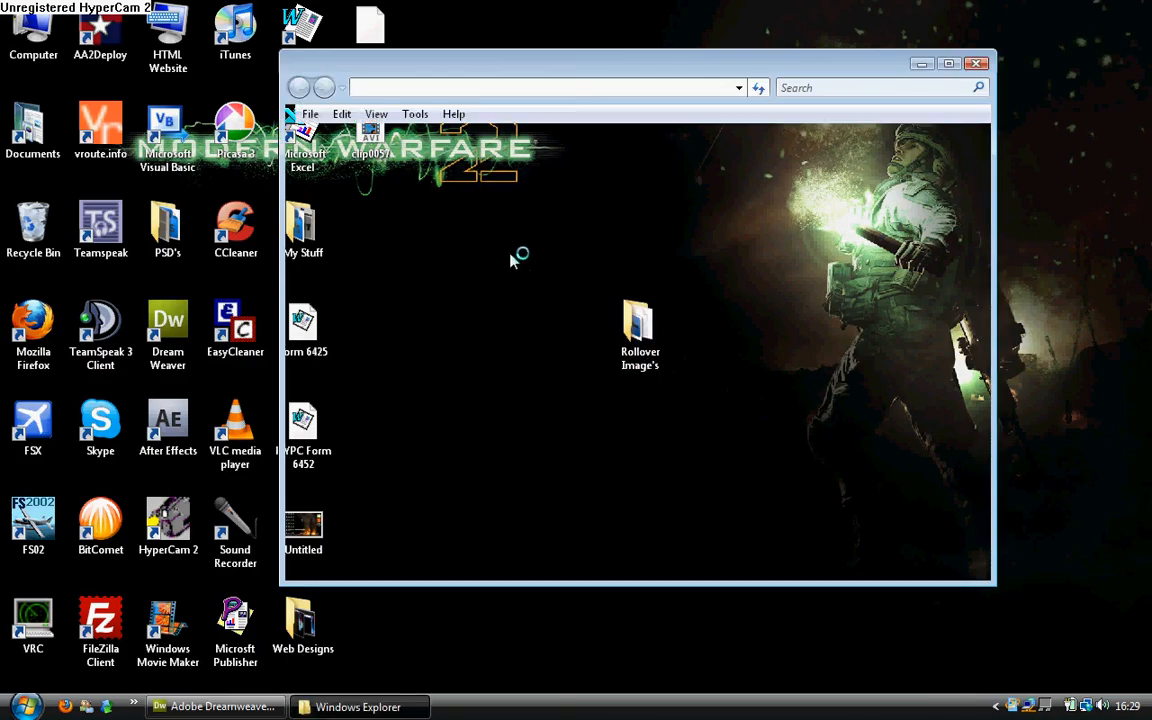
Open the index file from the Rollover Image's folder in Firefox.
double_click(640, 325)
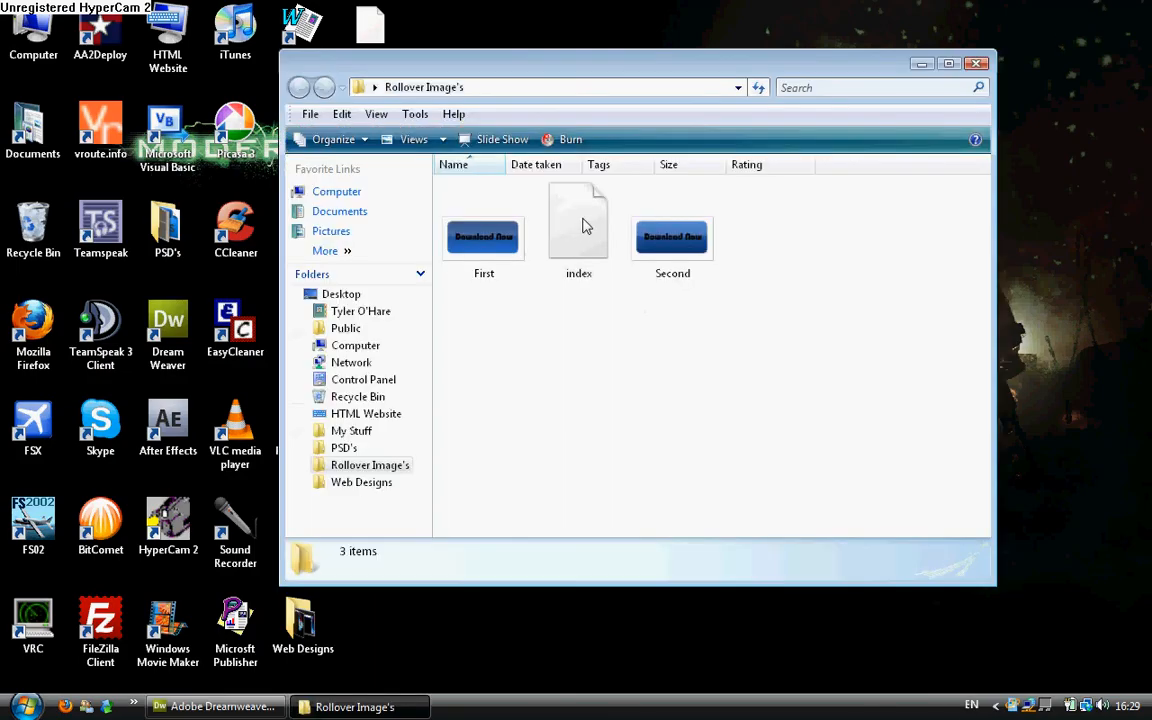
right_click(578, 220)
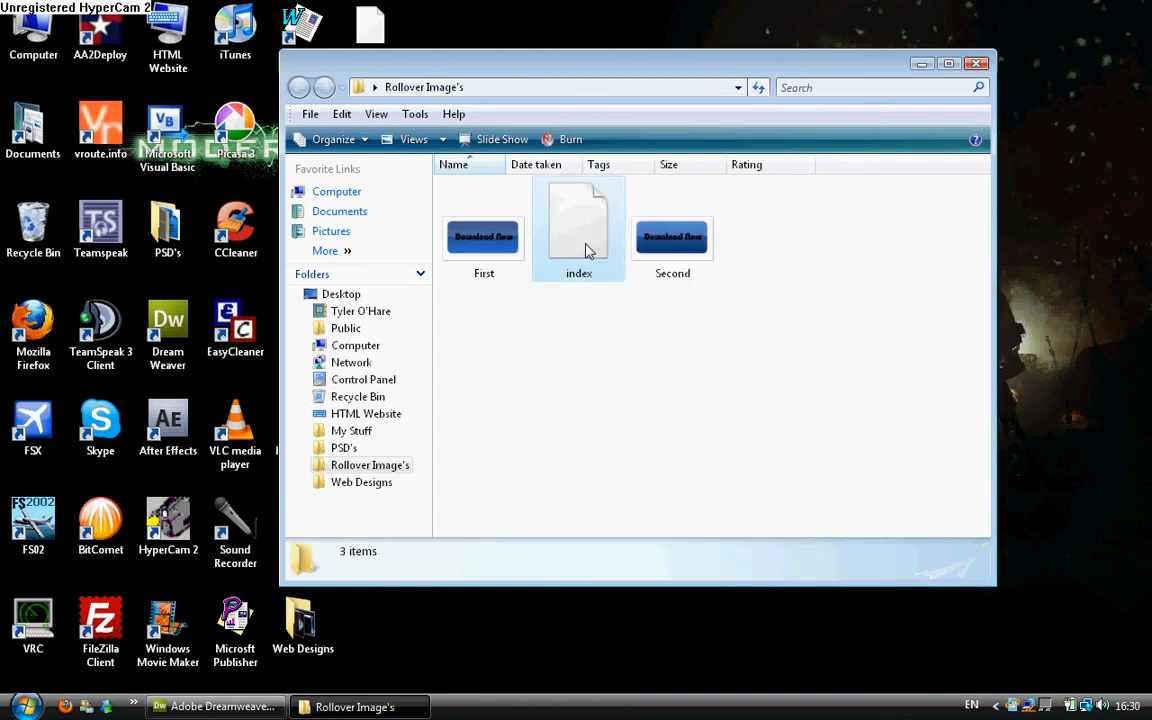
left_click(579, 237)
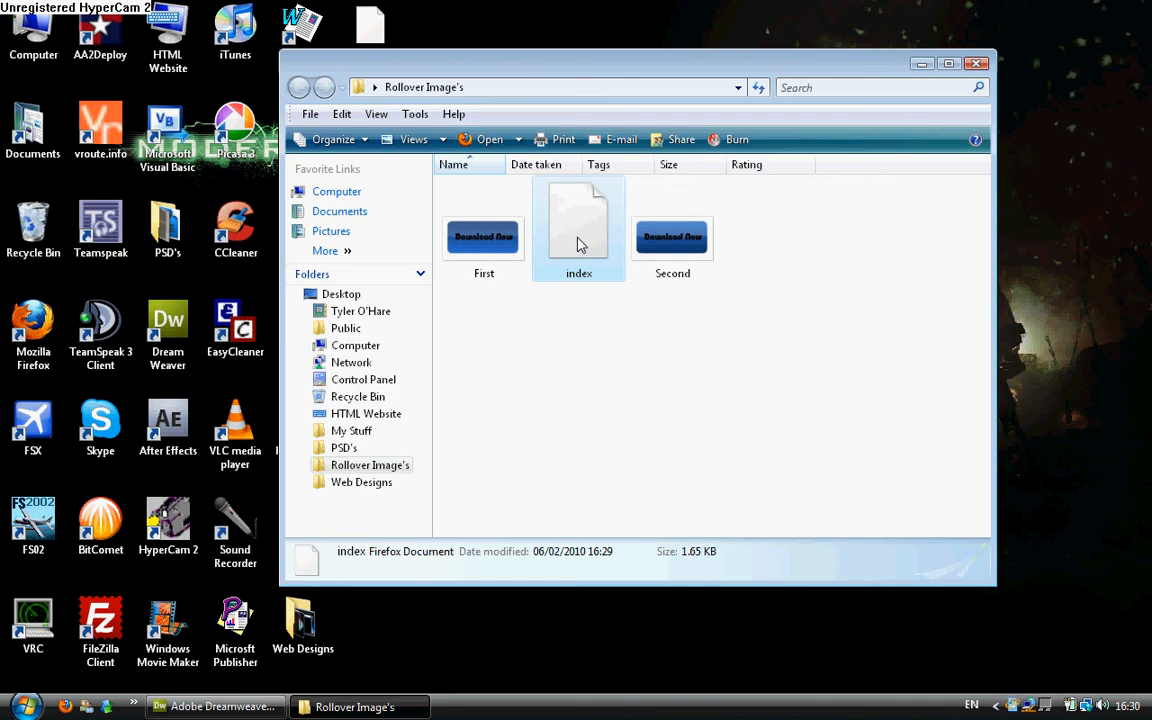
double_click(579, 228)
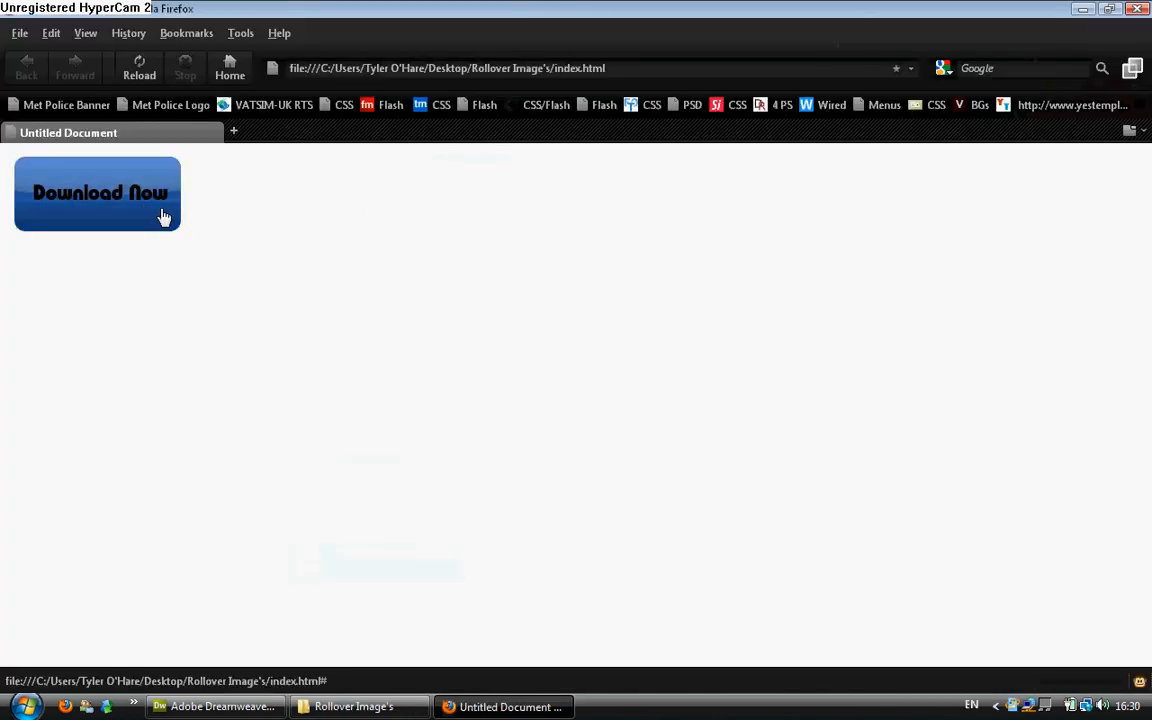
mouse_move(175, 217)
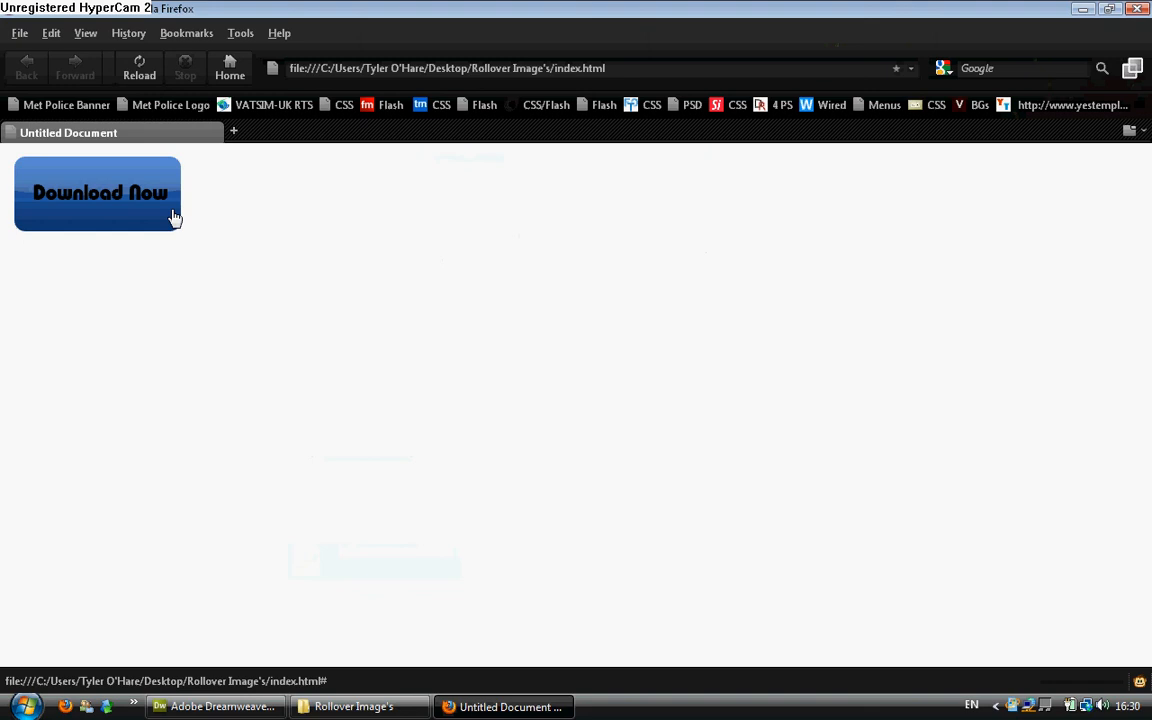
mouse_move(233, 226)
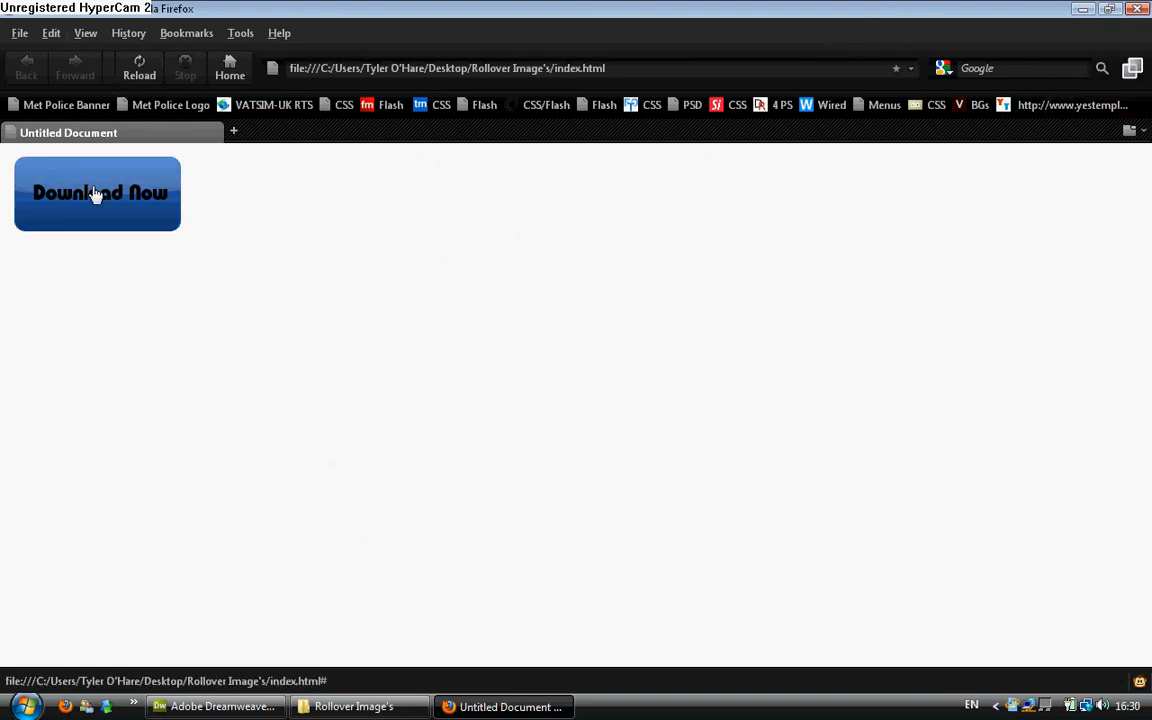
mouse_move(86, 33)
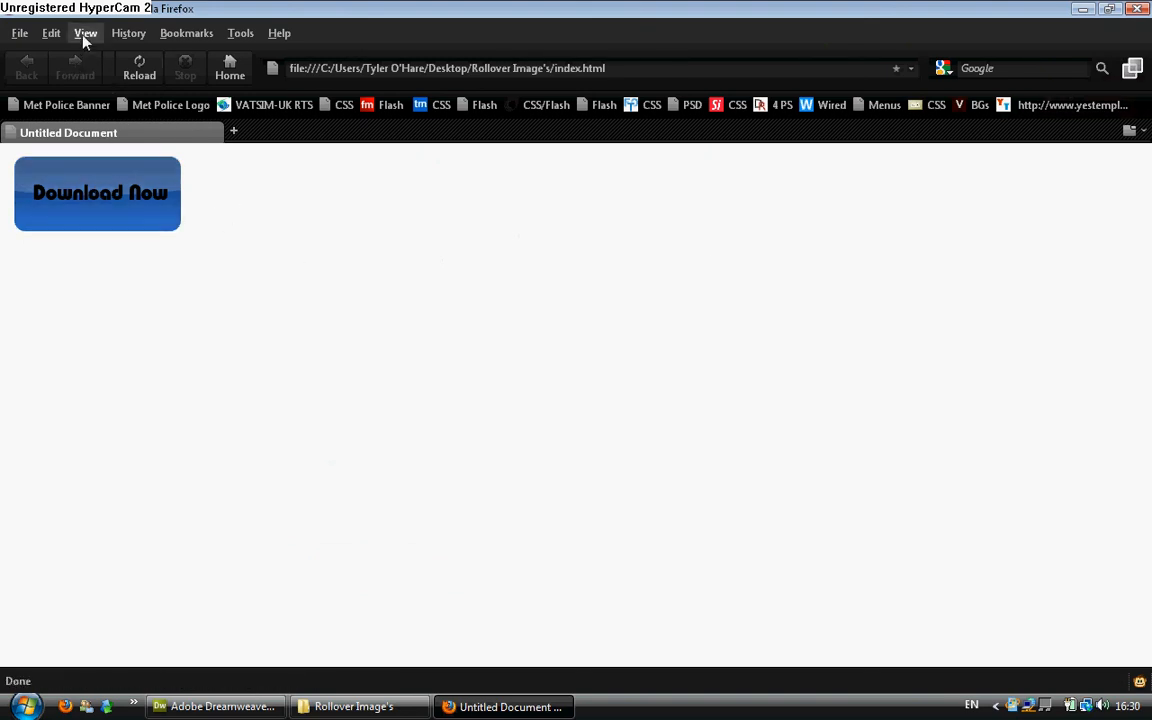
Try the Download Now rollover, then open Firefox's View menu.
left_click(86, 33)
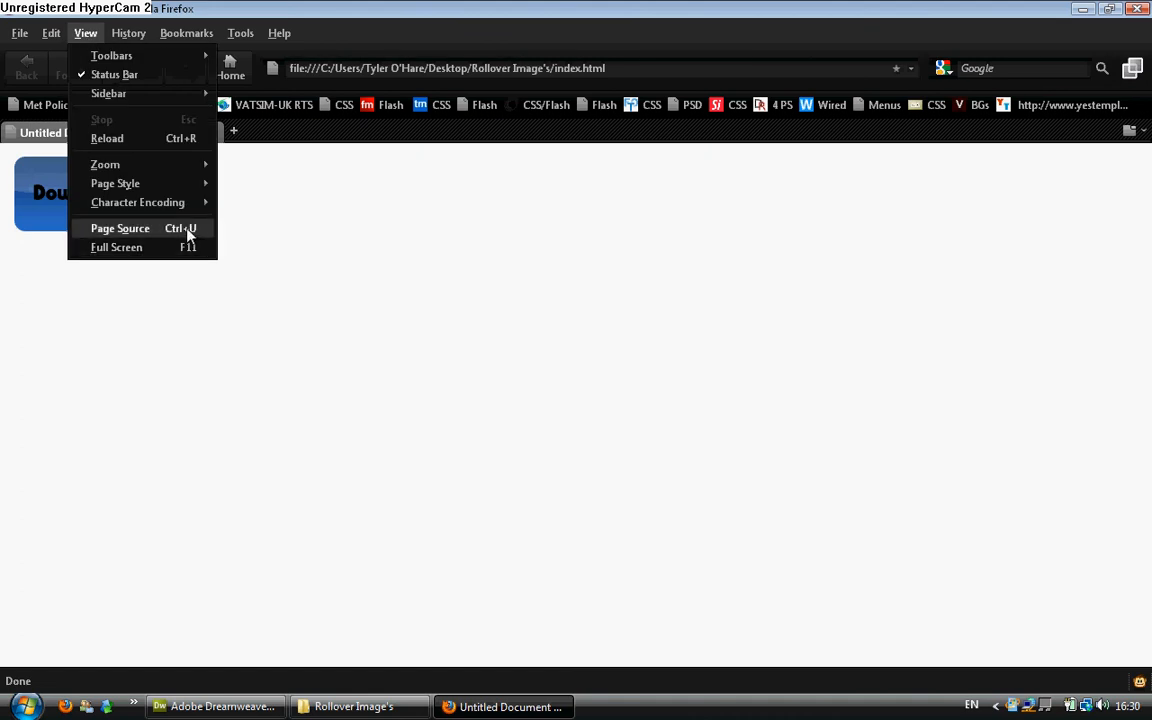
Show the page source with the image-swap scripts and clear the text selection.
left_click(120, 228)
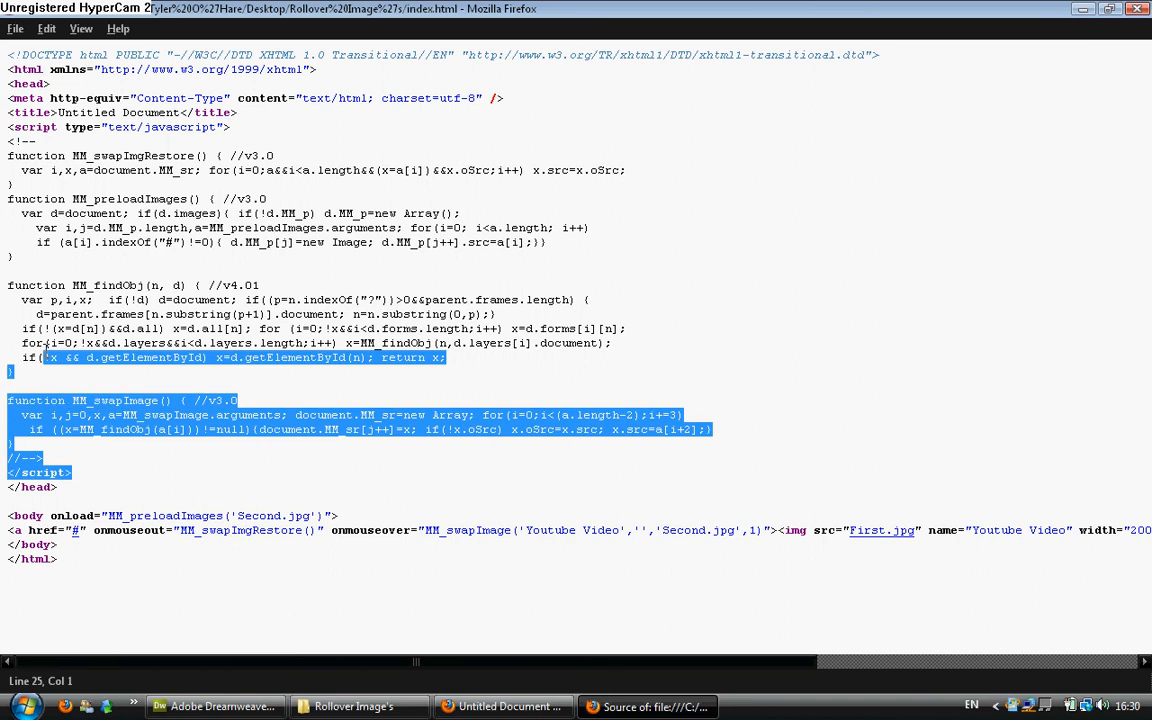
left_click(30, 141)
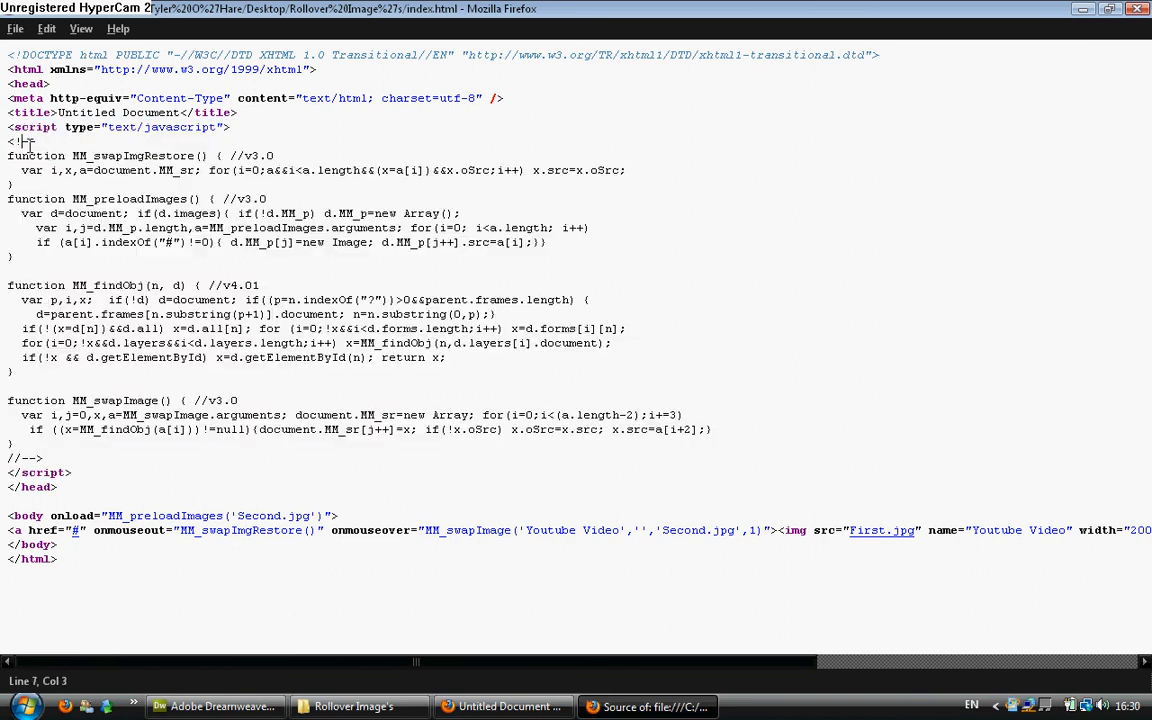